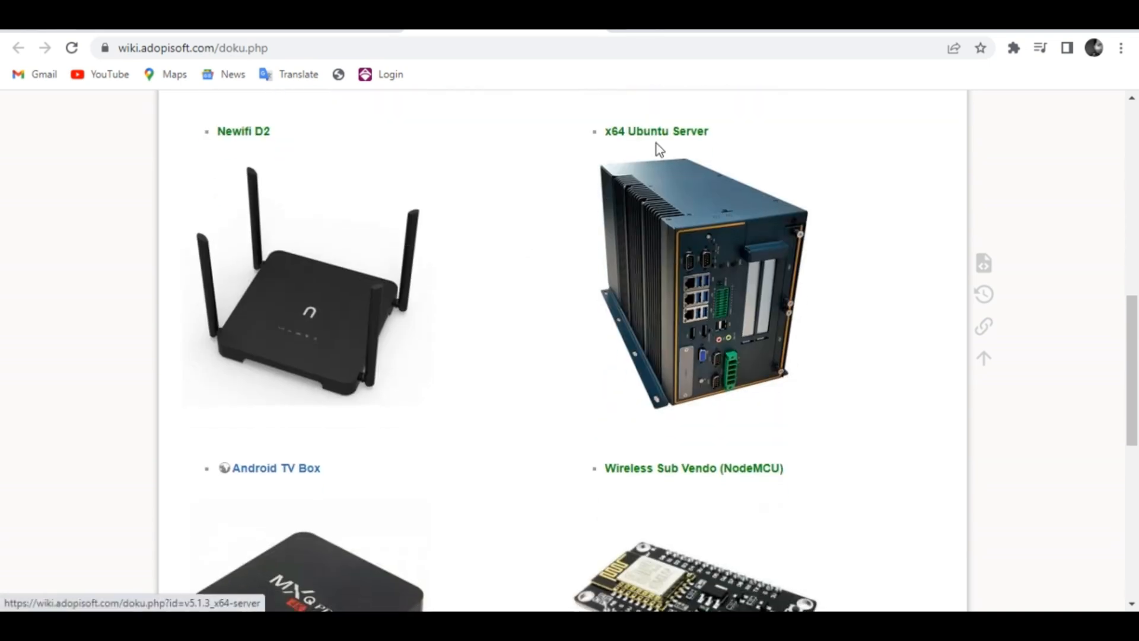
Go to adopisoft.com to open the Piso Wifi hotspot home page.
left_click(654, 131)
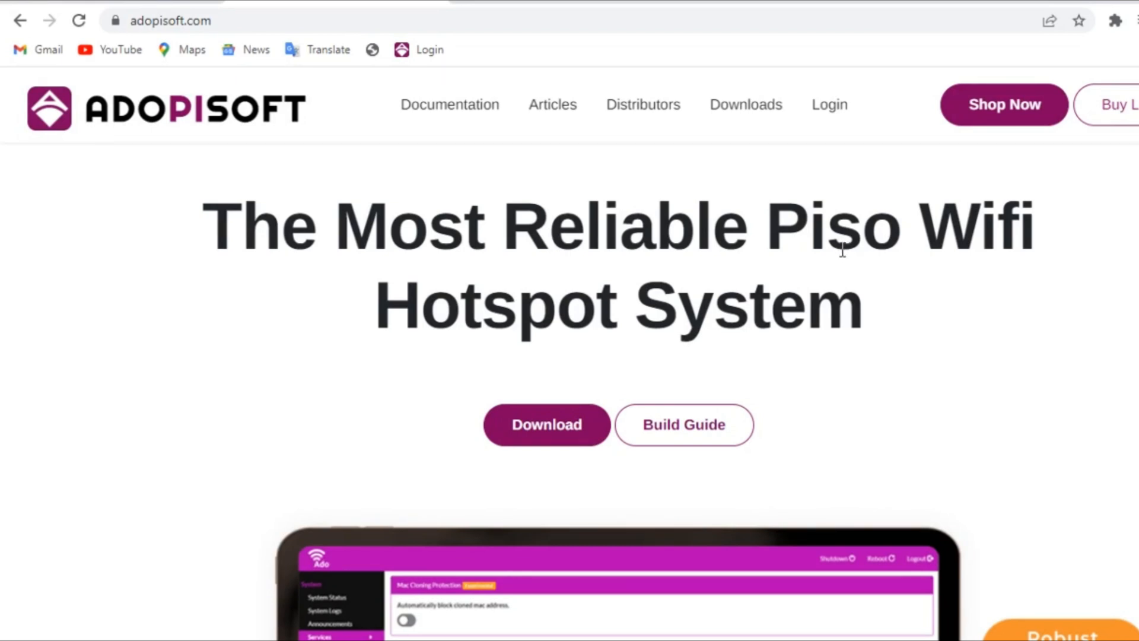
Open Documentation to show the wiki's supported hardware list with x64 Ubuntu Server.
left_click(684, 425)
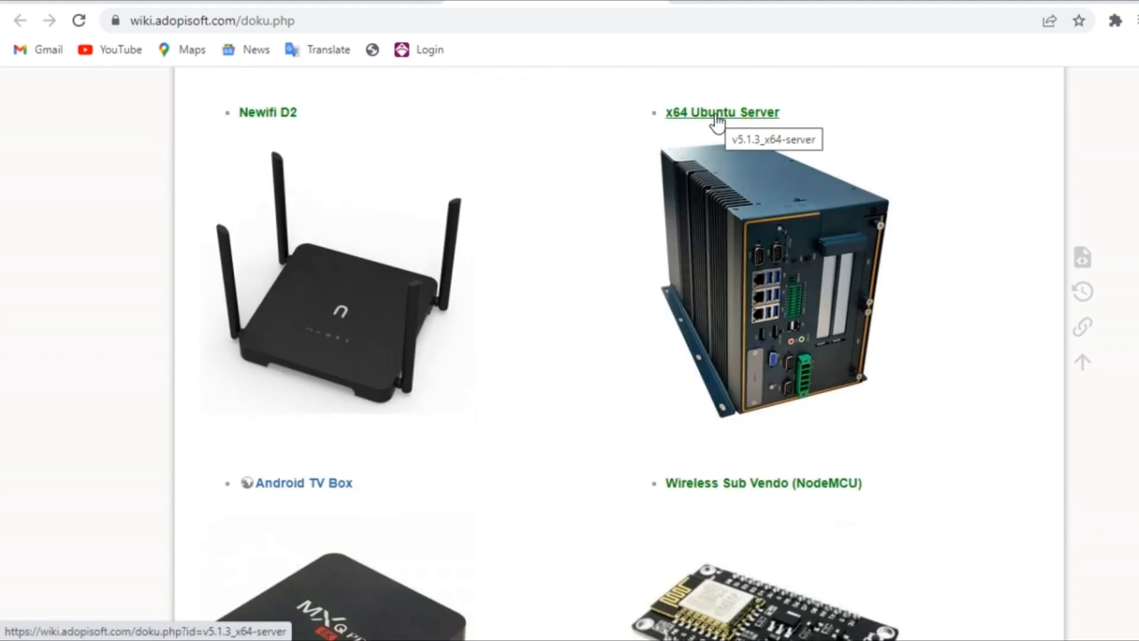
Open the x64 Ubuntu Server guide and scroll to Command Line Installation.
left_click(724, 112)
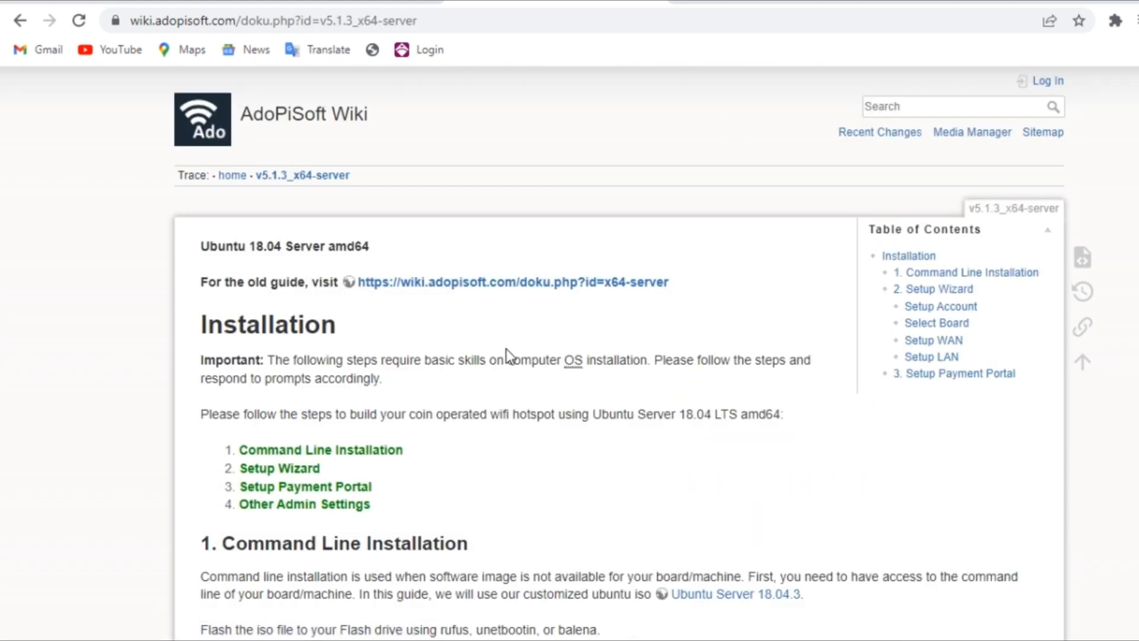
scroll("down", 3)
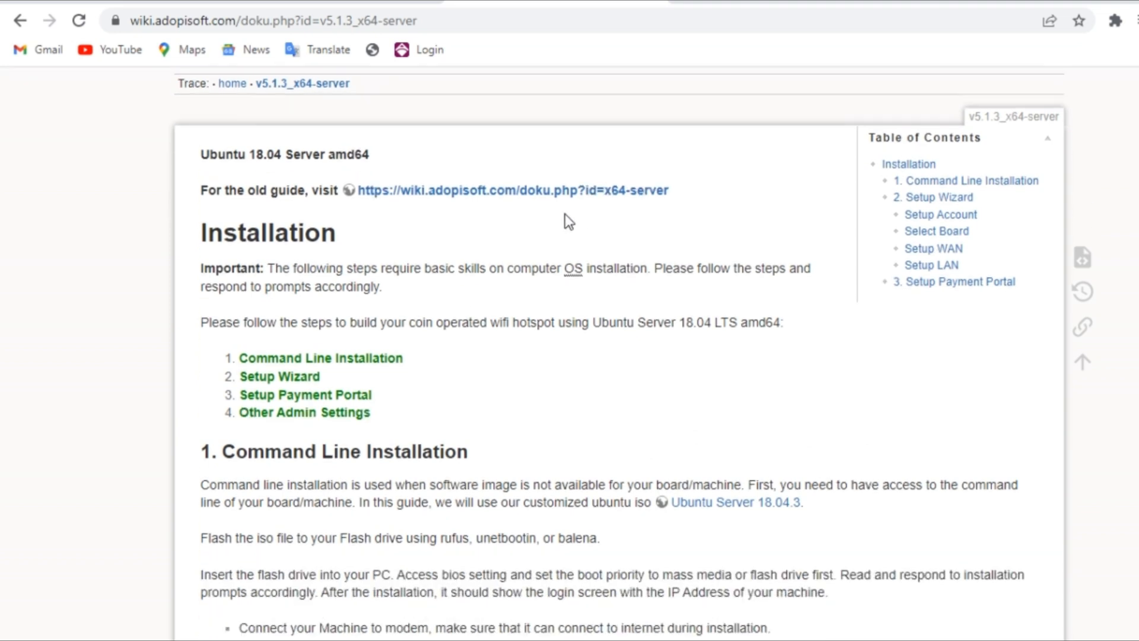
scroll("down", 3)
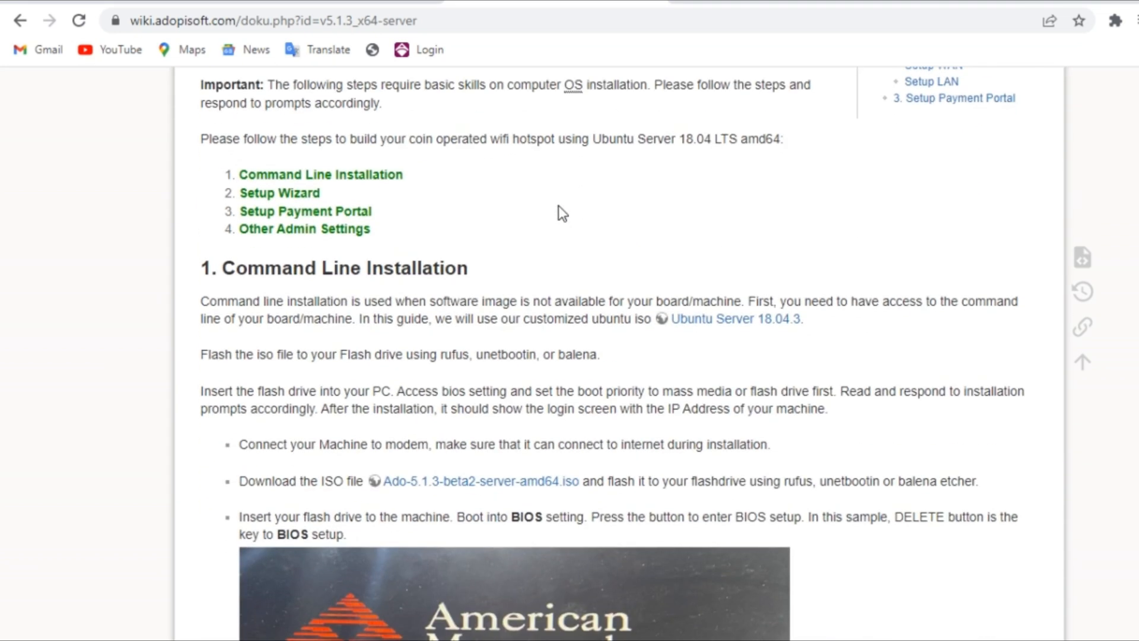
mouse_move(528, 256)
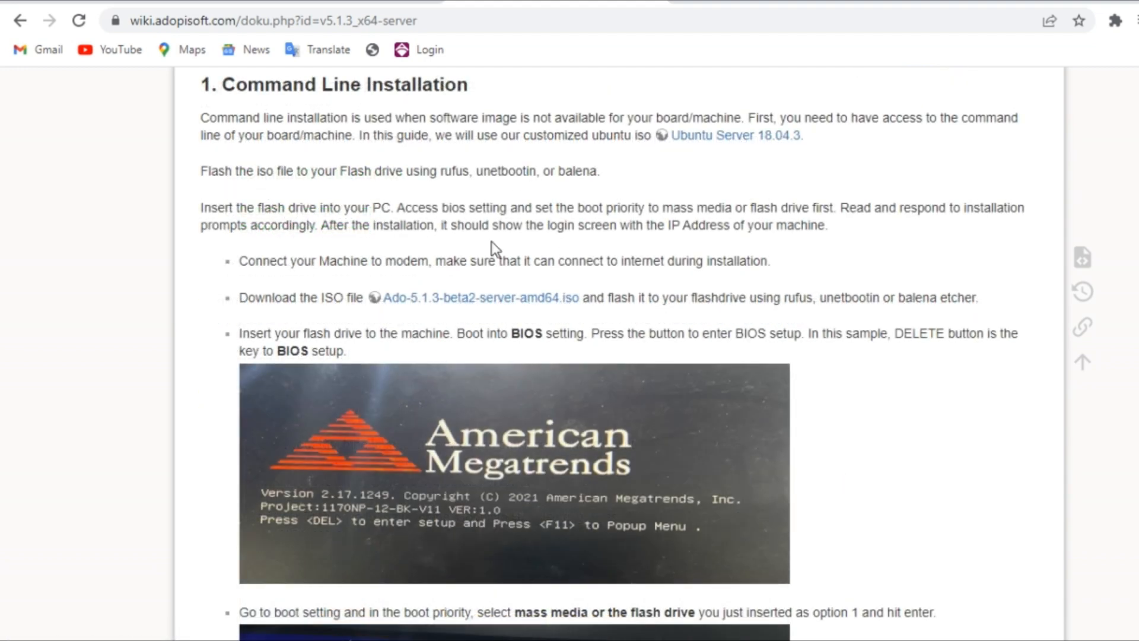
mouse_move(521, 298)
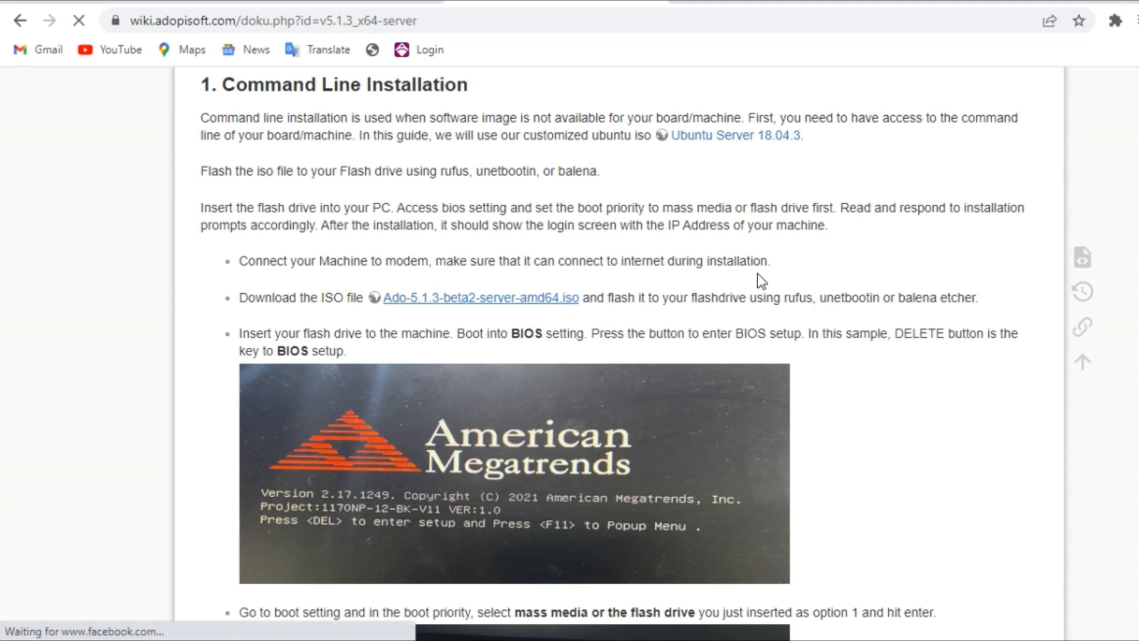
Download Ado-5.1.3-beta2-server-amd64 ISO from Google Drive, bypassing the virus-scan warning.
left_click(482, 298)
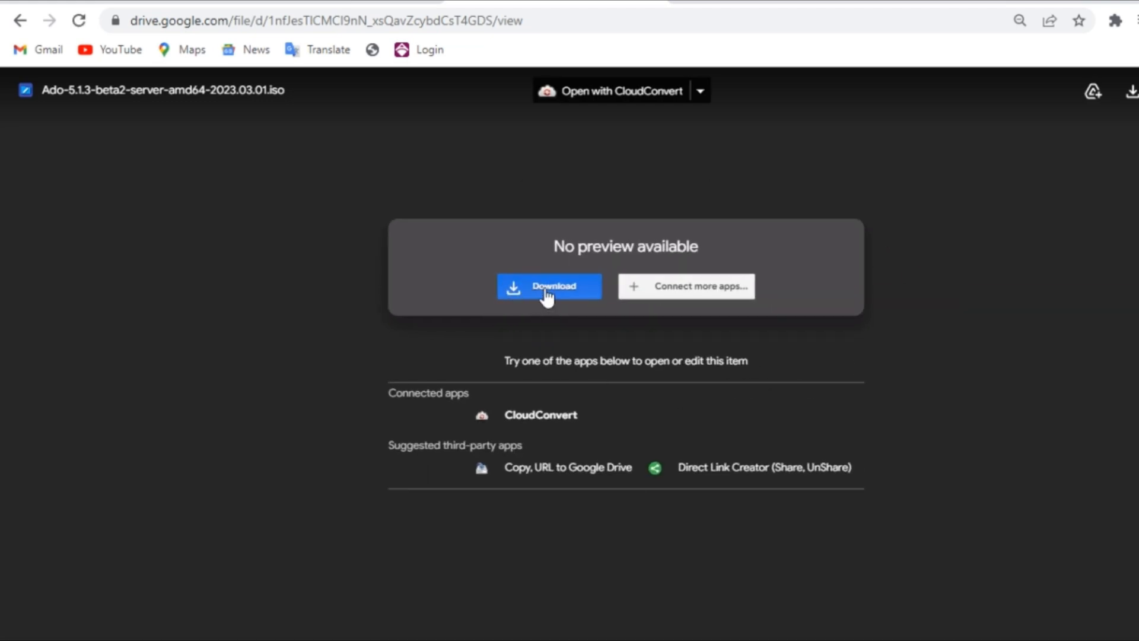
left_click(549, 286)
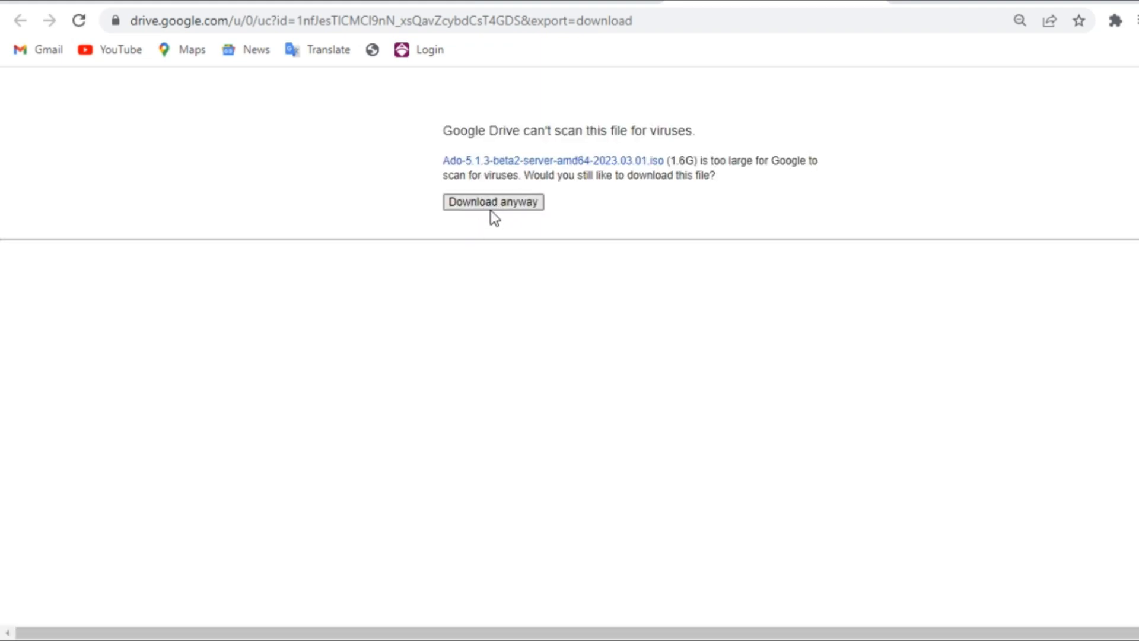
left_click(494, 201)
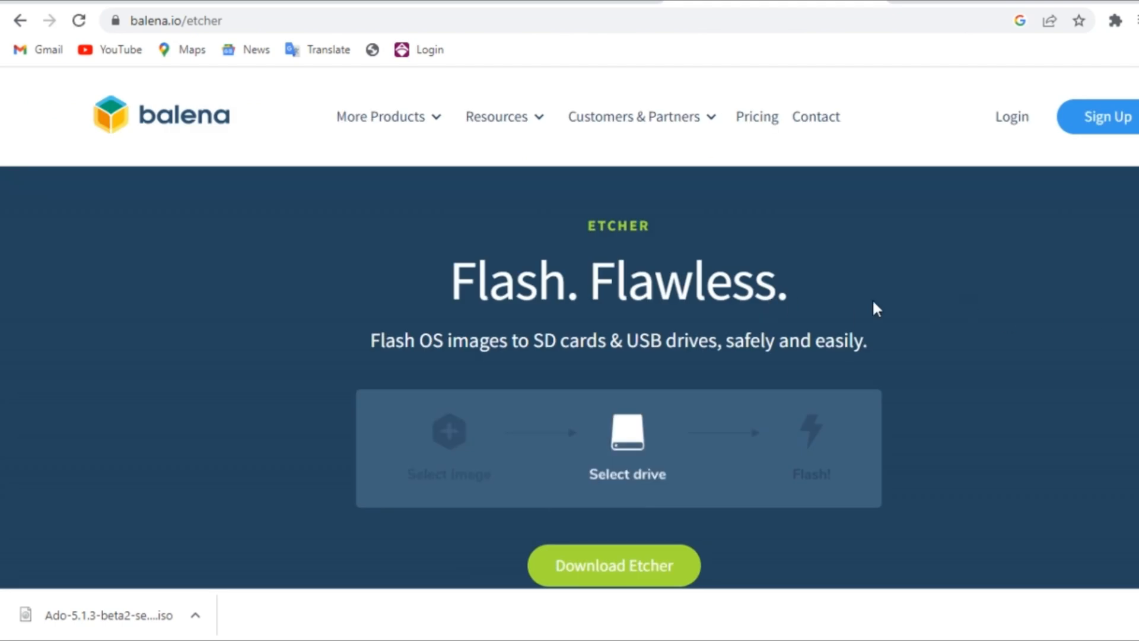
Scroll the balena Etcher page to find the Download Etcher button.
scroll("down", 3)
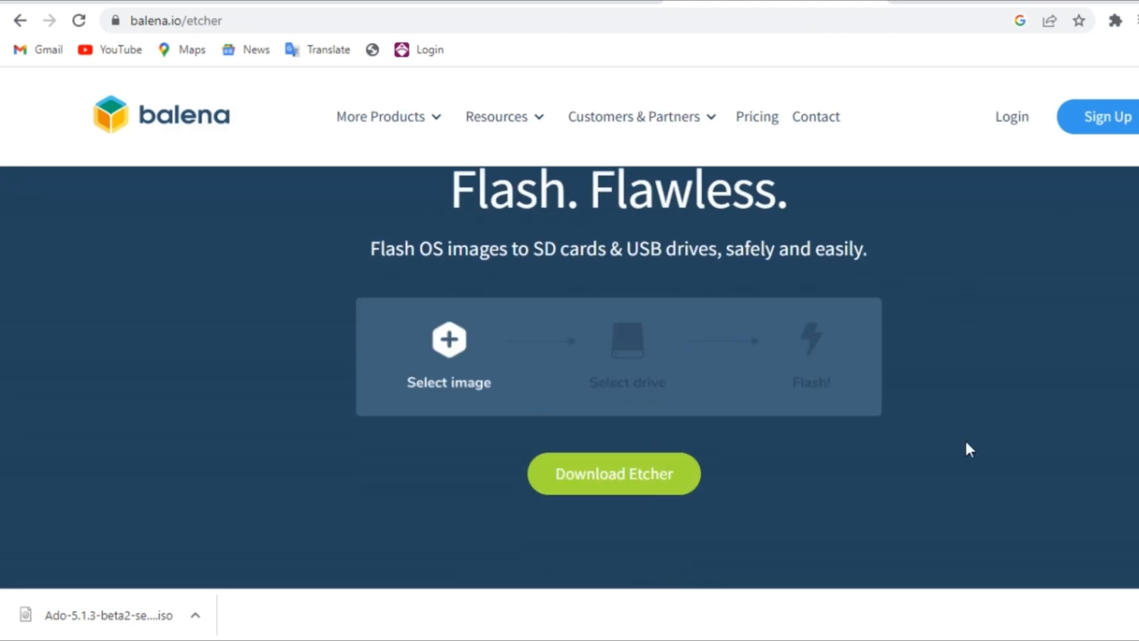
scroll("down", 3)
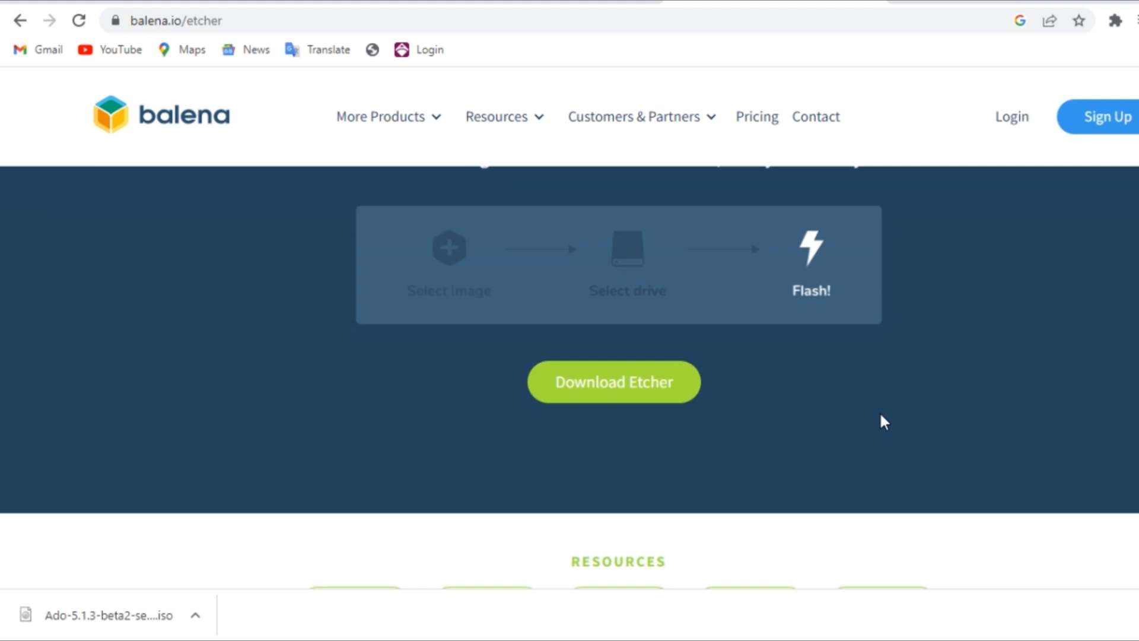
scroll("up", 3)
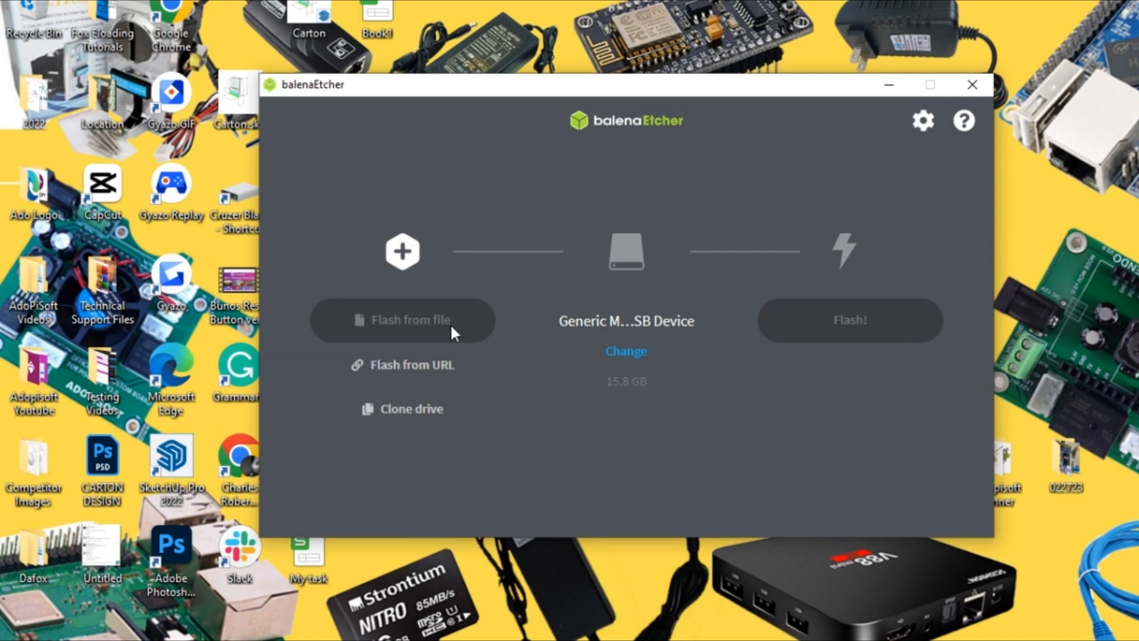
Select the Ado-5.1.3 beta2 server ISO and flash it to the USB drive.
left_click(402, 320)
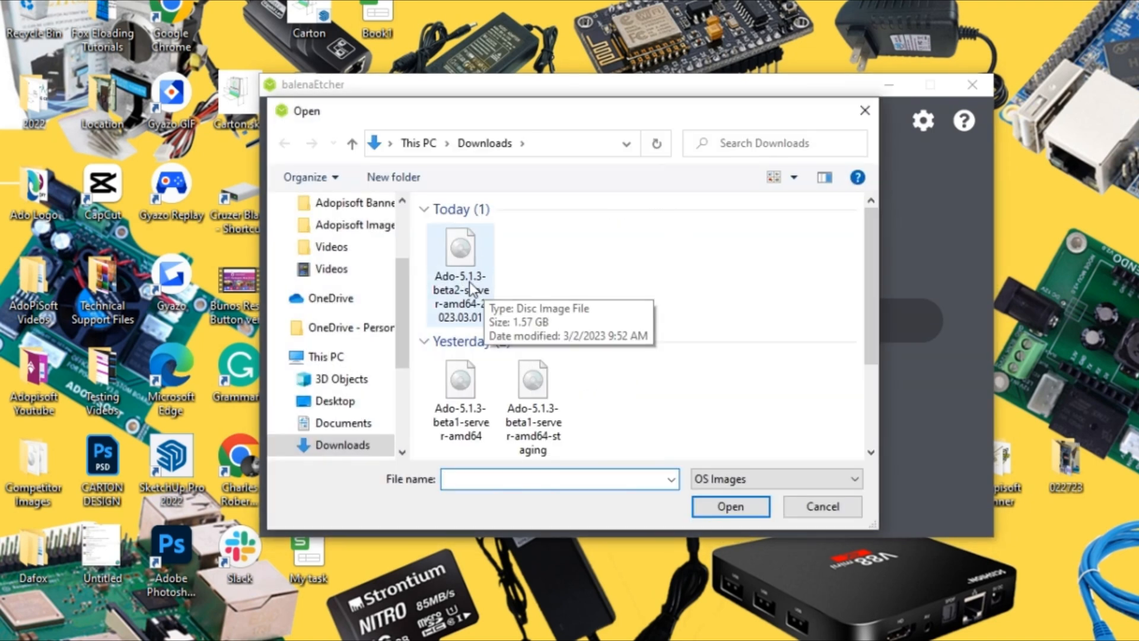
left_click(731, 506)
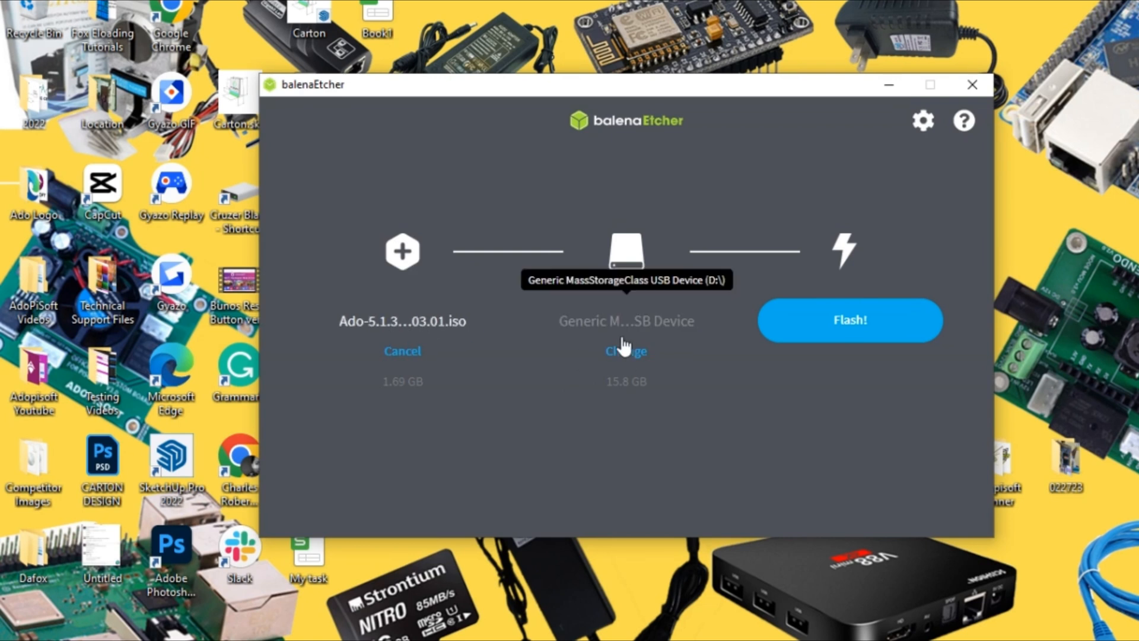
mouse_move(540, 359)
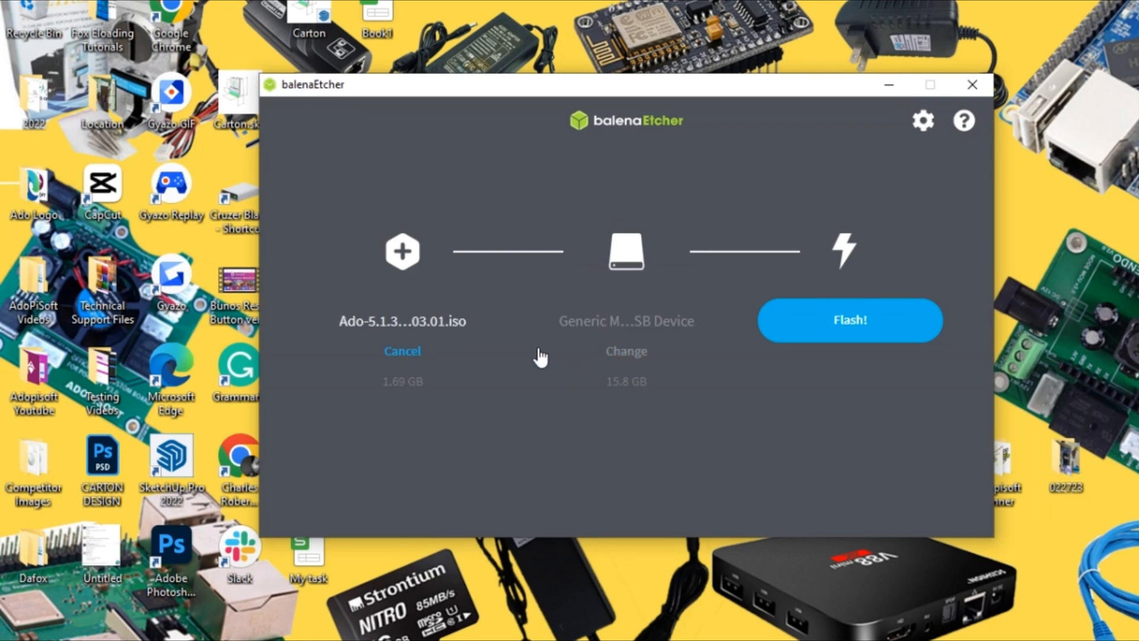
mouse_move(657, 346)
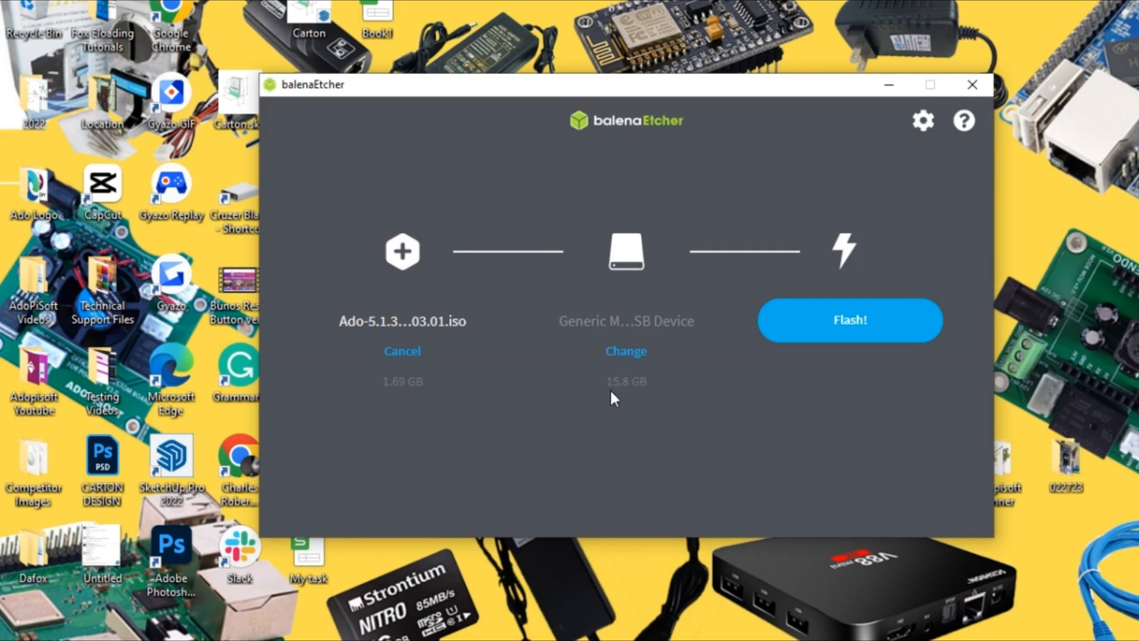
mouse_move(765, 431)
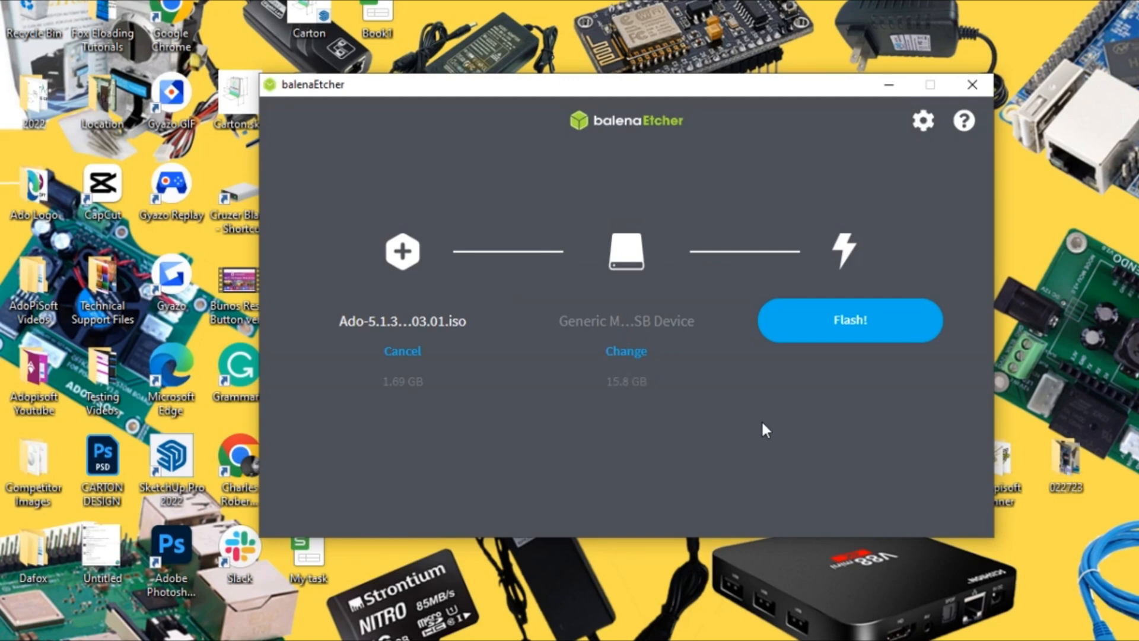
left_click(851, 320)
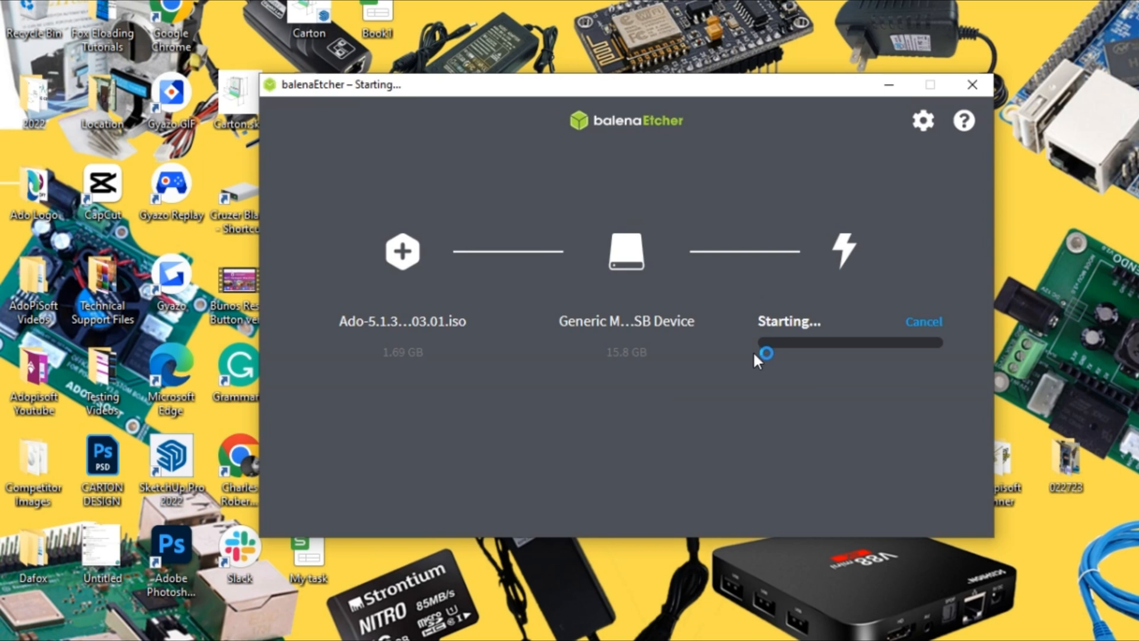